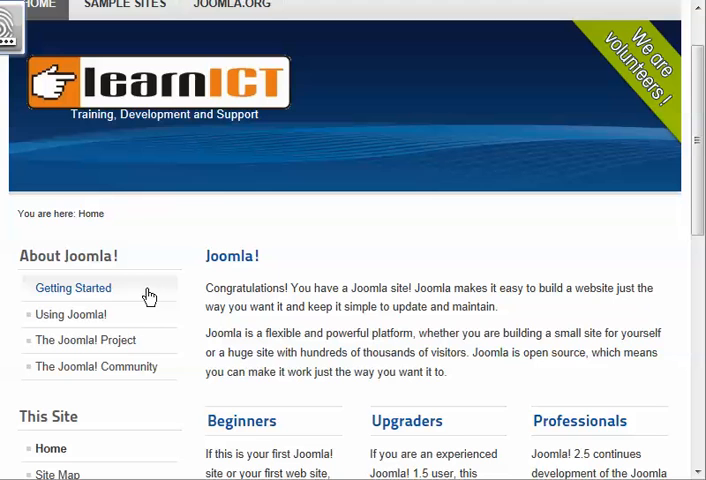
mouse_move(64, 306)
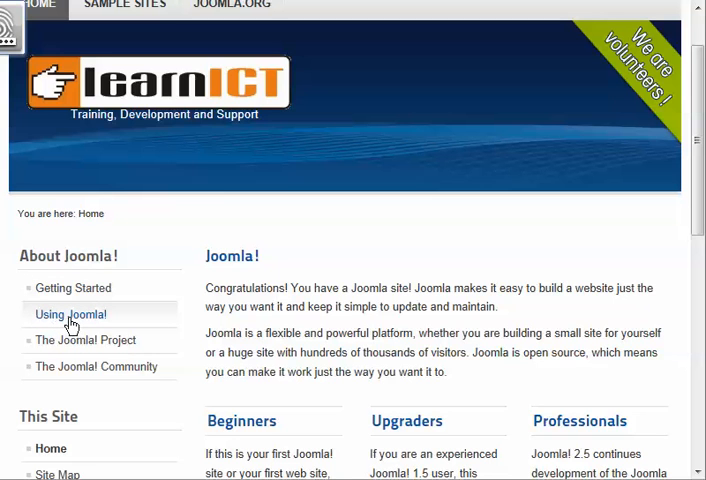
Open 'Using Joomla!' from the About Joomla! menu and scroll to its sub-pages
left_click(71, 314)
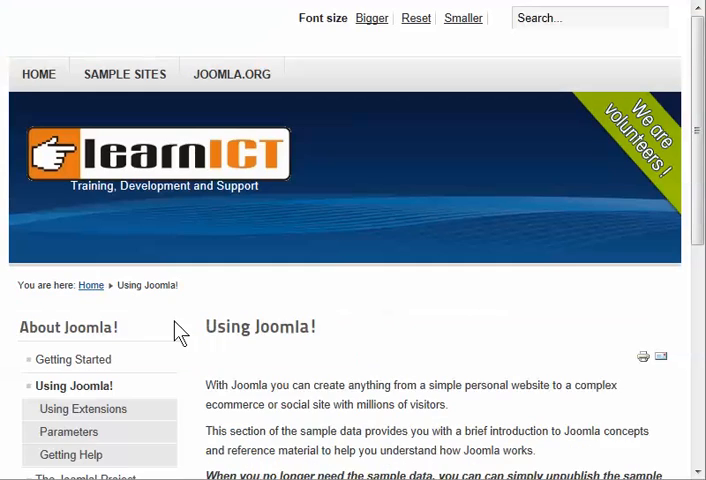
scroll("down", 3)
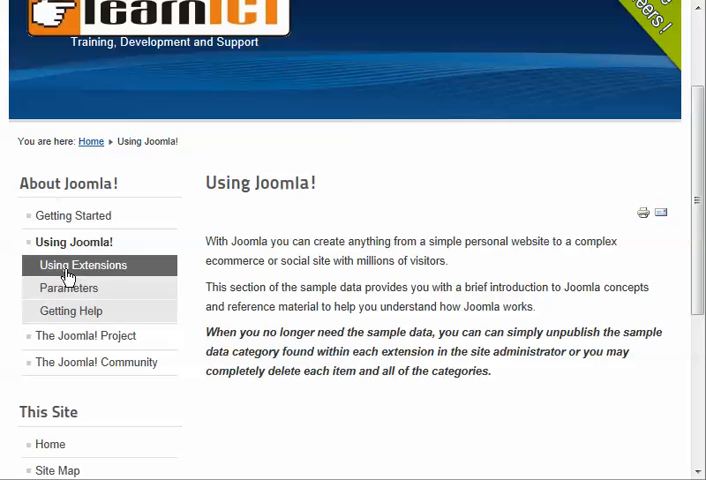
mouse_move(311, 240)
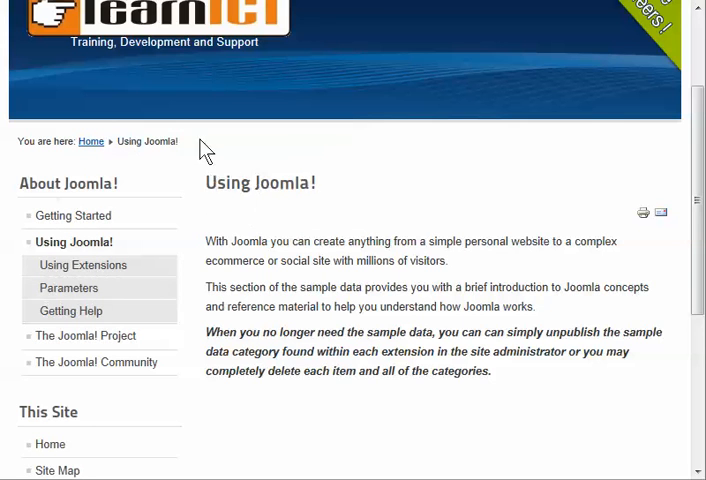
mouse_move(631, 138)
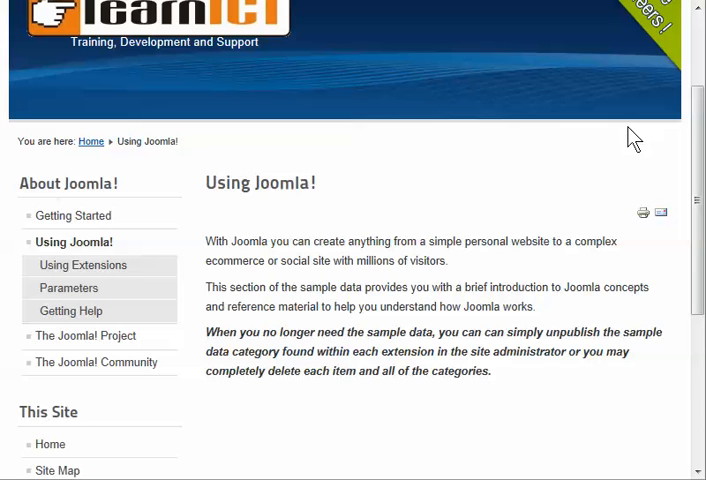
mouse_move(424, 240)
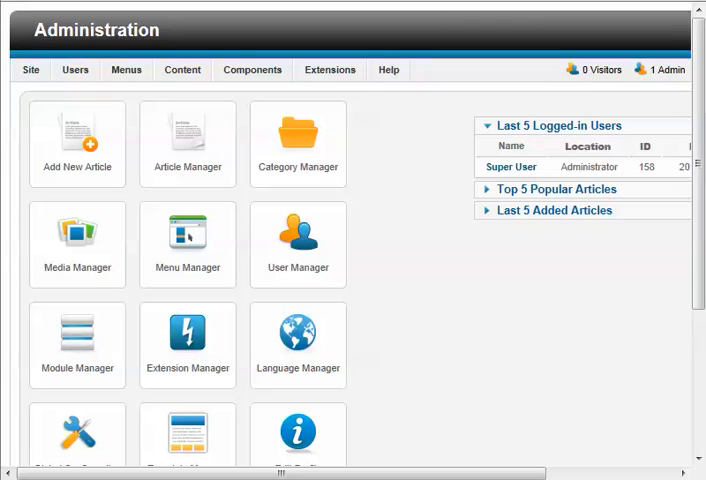
mouse_move(392, 332)
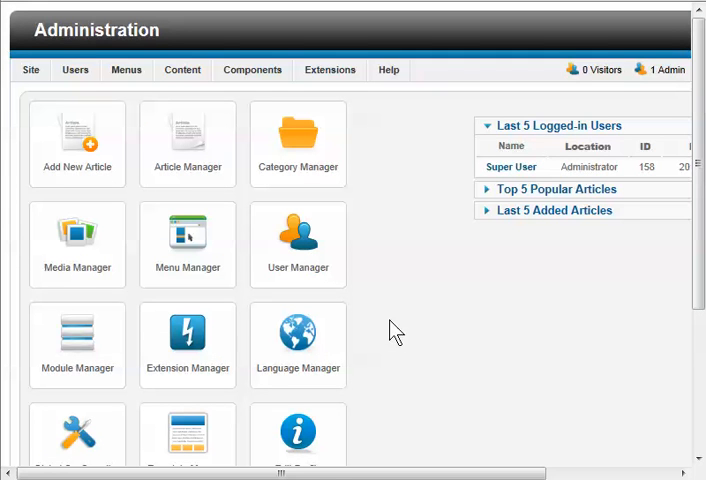
mouse_move(386, 328)
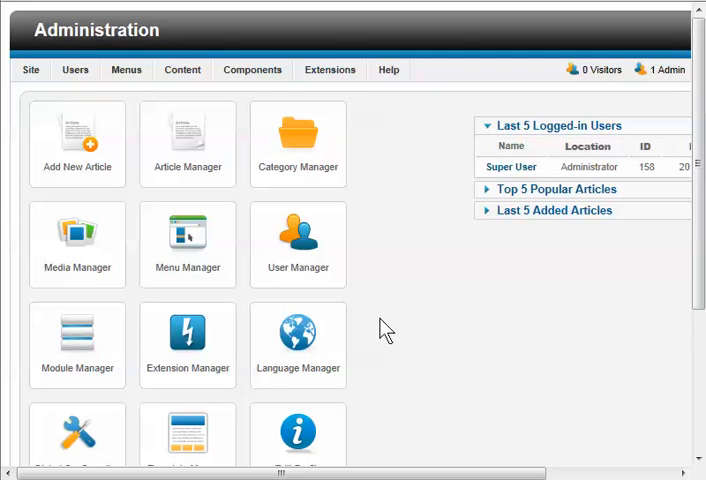
Open the Menus menu in the administrator dashboard to reach About Joomla
left_click(126, 69)
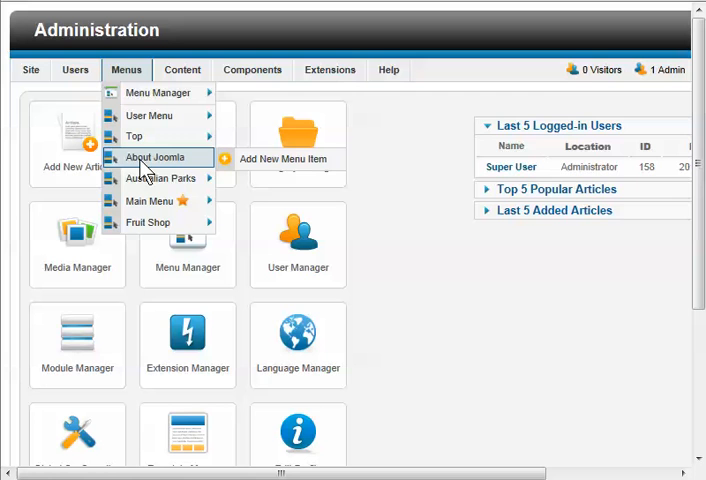
List the About Joomla menu items and scroll down to Using Extensions
left_click(156, 157)
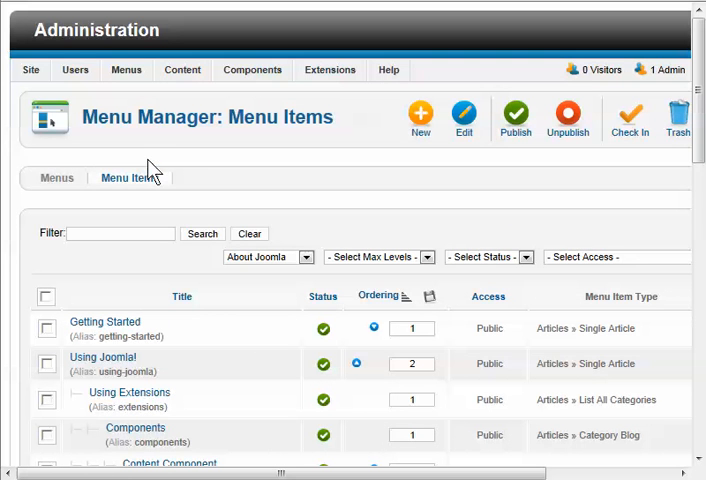
scroll("down", 3)
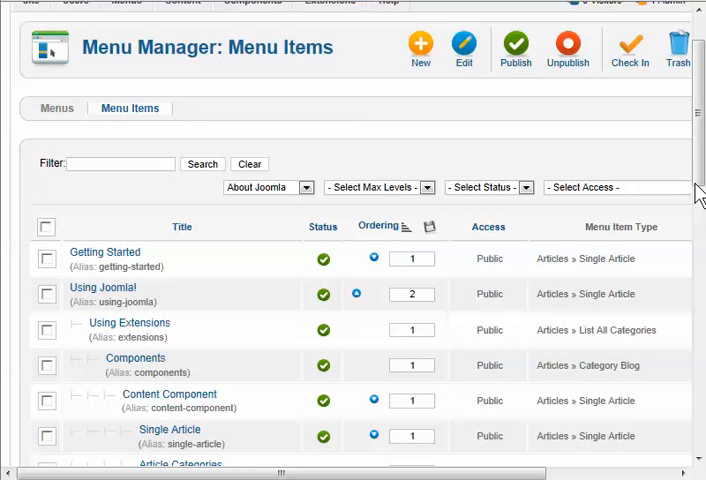
scroll("down", 3)
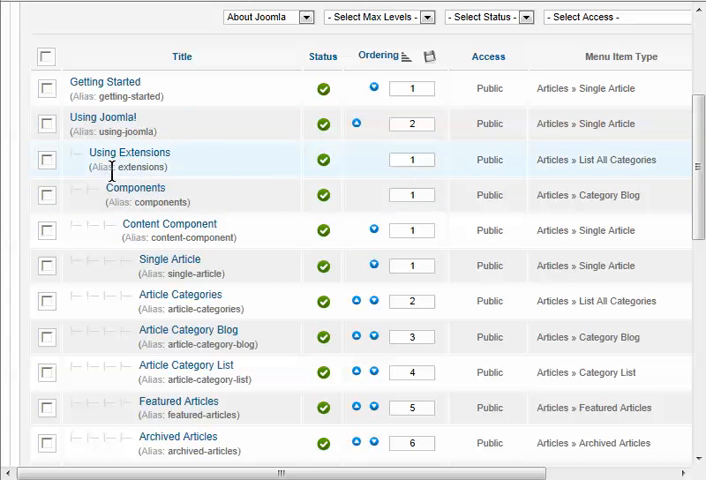
mouse_move(120, 160)
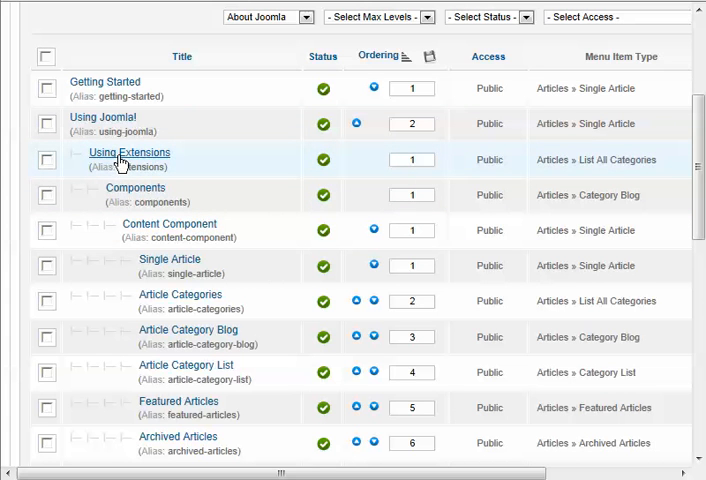
mouse_move(117, 128)
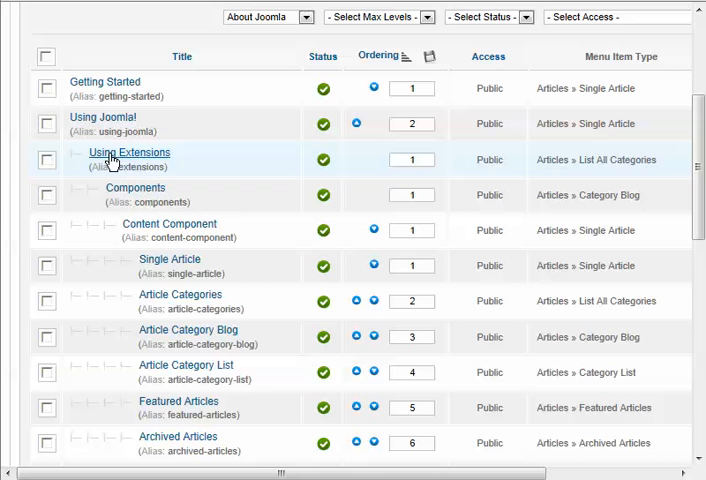
Open the 'Using Extensions' menu item to check its Parent Item, Using Joomla!
left_click(128, 152)
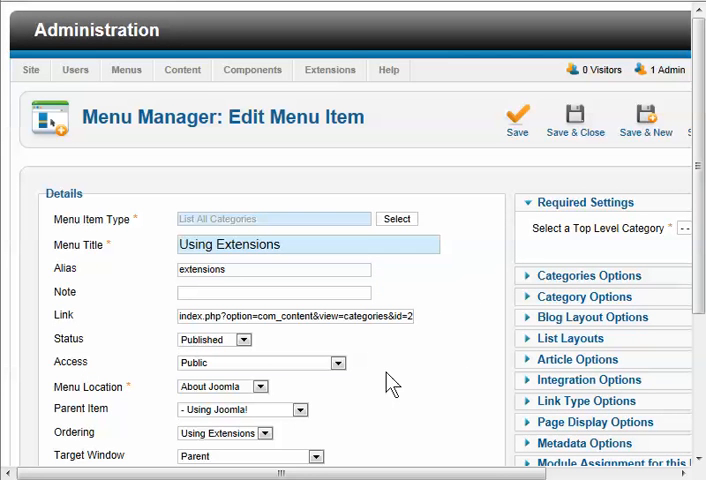
mouse_move(80, 408)
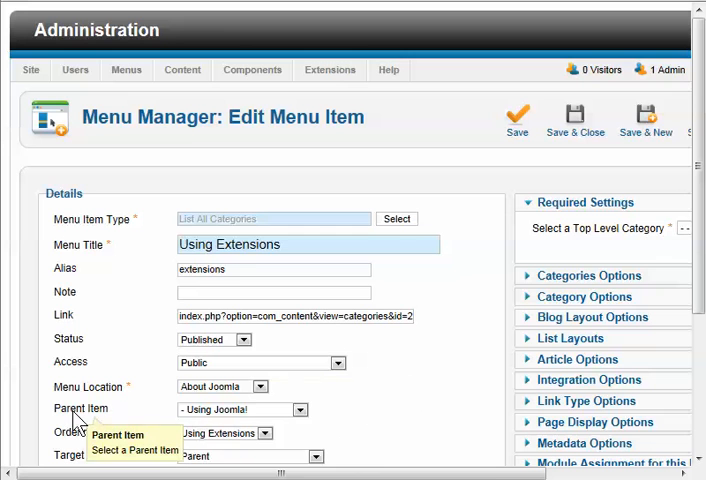